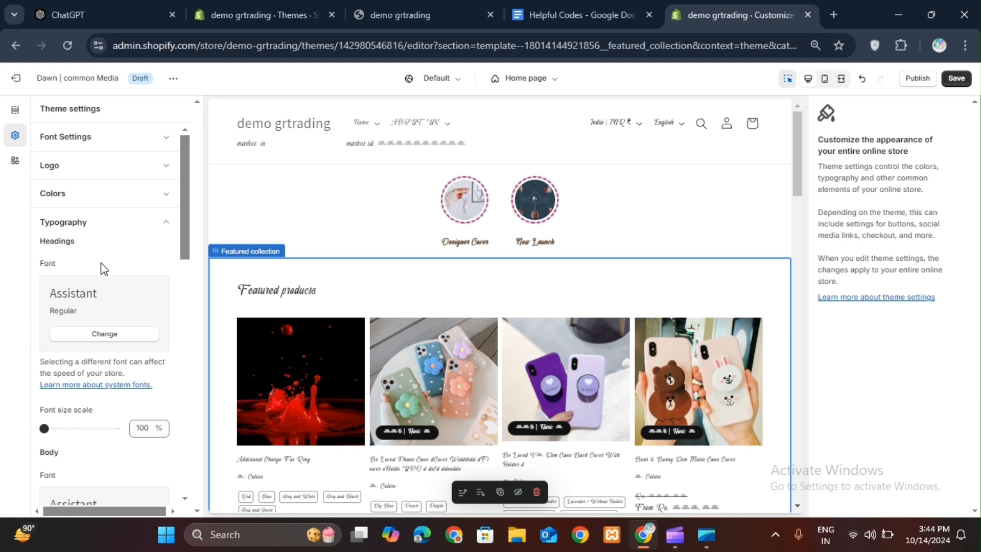
pyautogui.moveTo(117, 345)
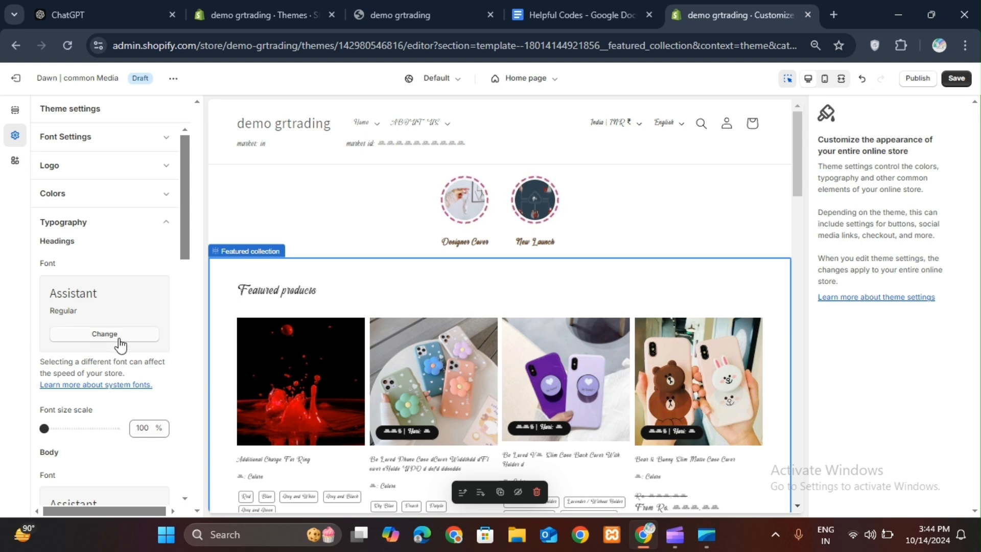
# Open the heading font picker and cancel it, leaving the heading font unchanged.
pyautogui.click(104, 334)
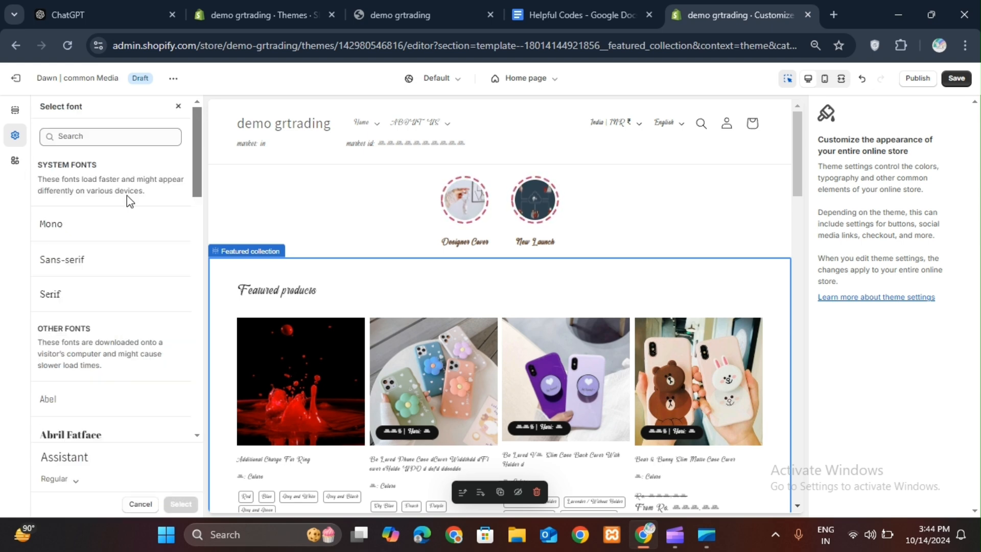
pyautogui.click(49, 294)
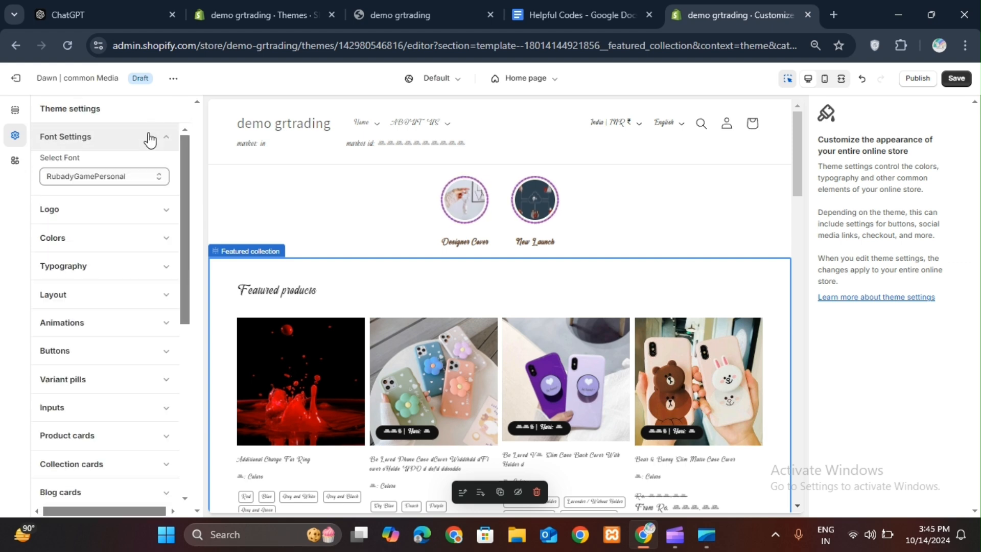
pyautogui.click(105, 177)
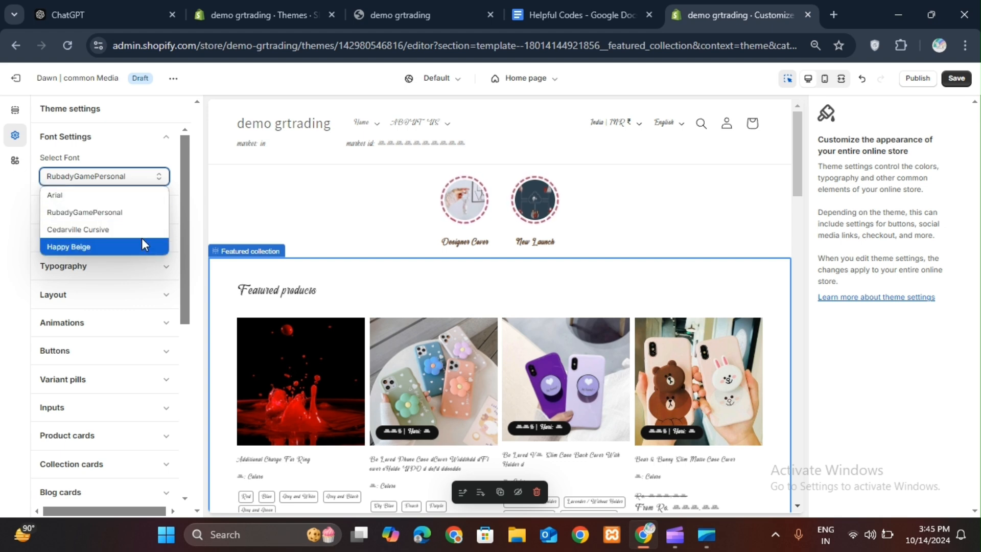
pyautogui.moveTo(155, 212)
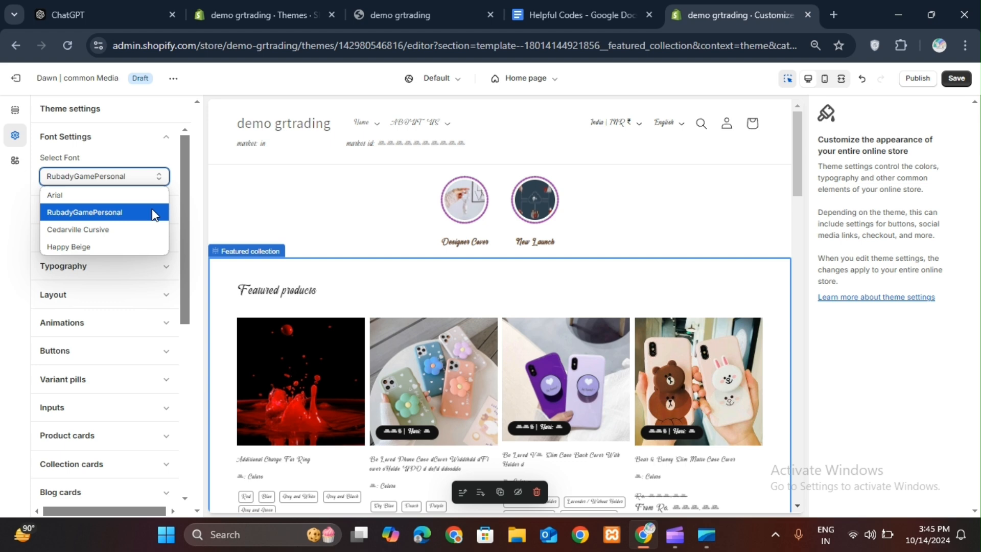
pyautogui.moveTo(155, 230)
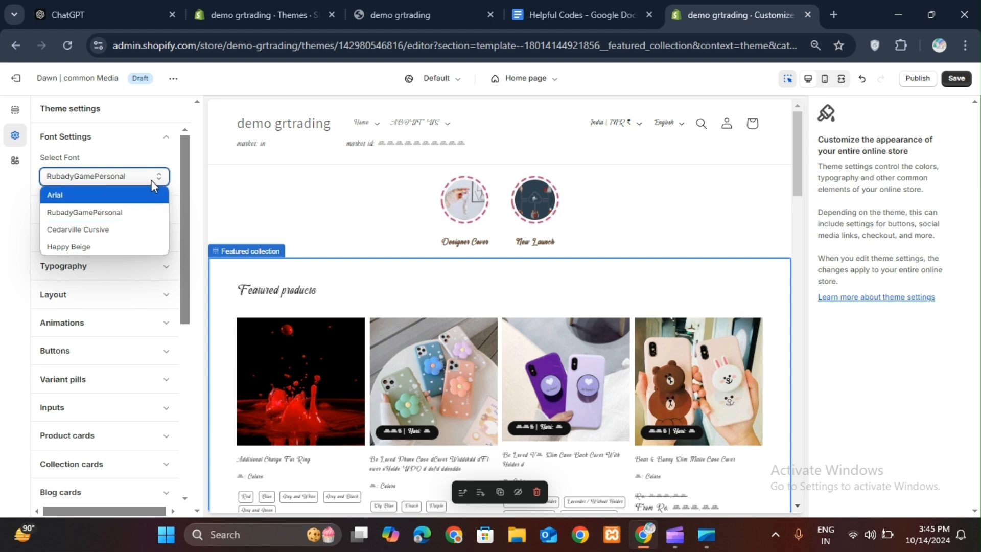
pyautogui.moveTo(141, 230)
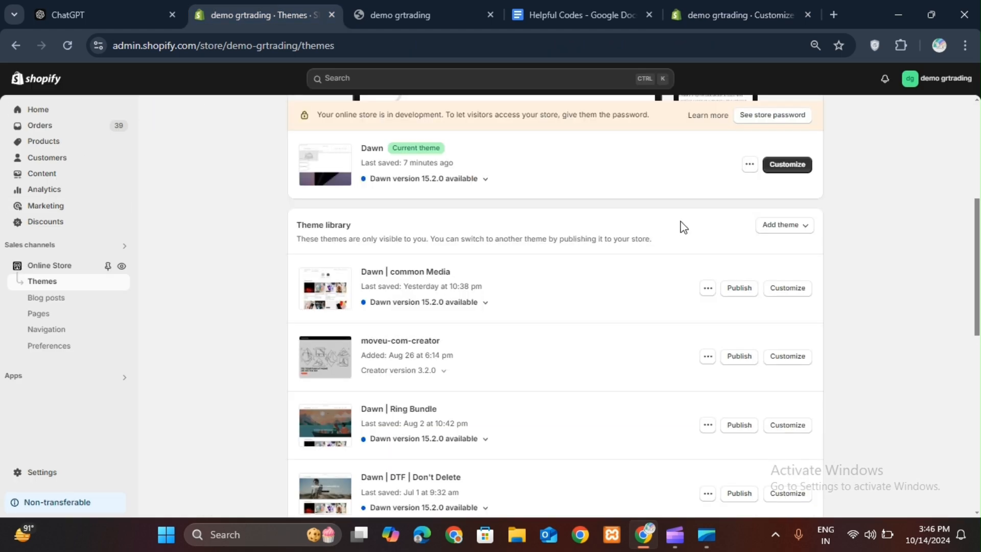
# Choose Edit code from the current Dawn theme's actions menu.
pyautogui.click(750, 164)
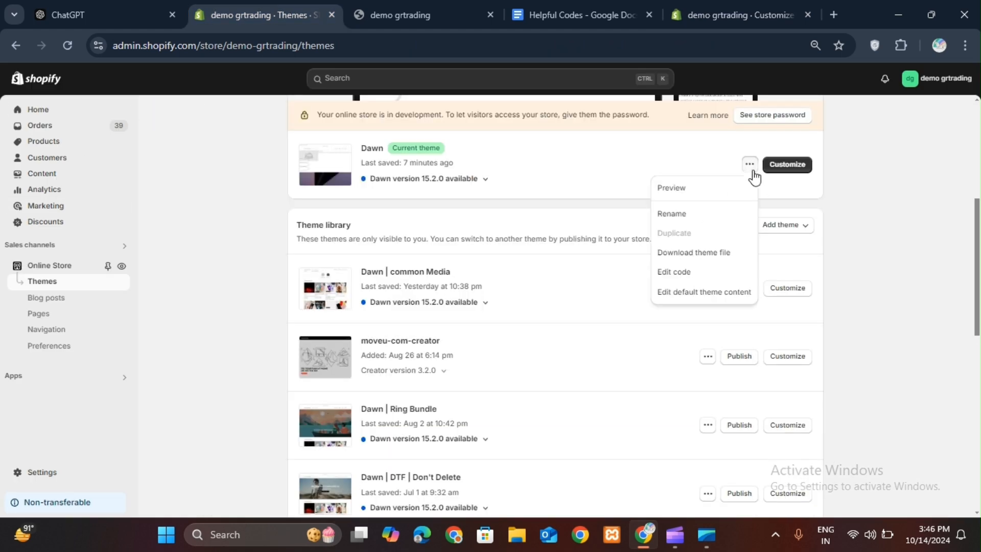
pyautogui.moveTo(690, 283)
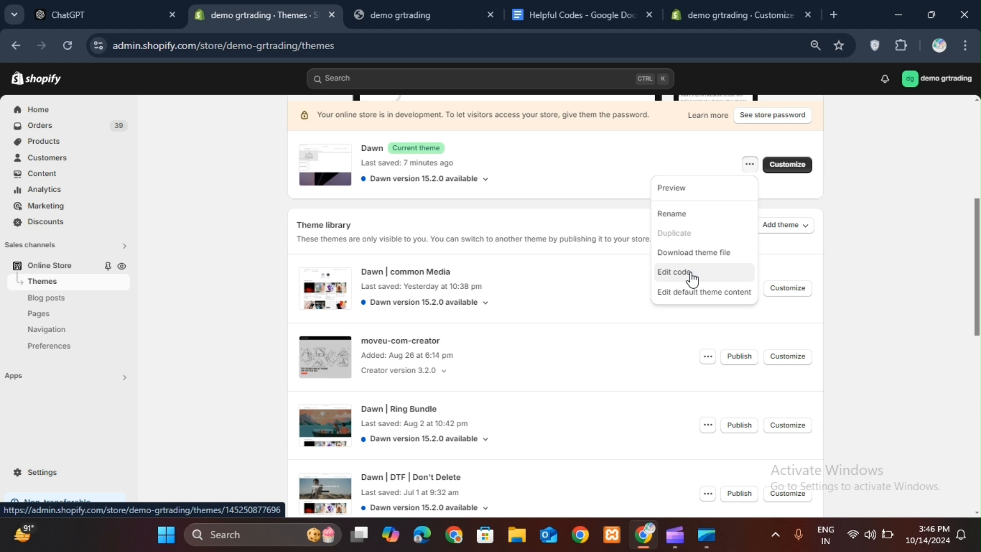
pyautogui.click(673, 272)
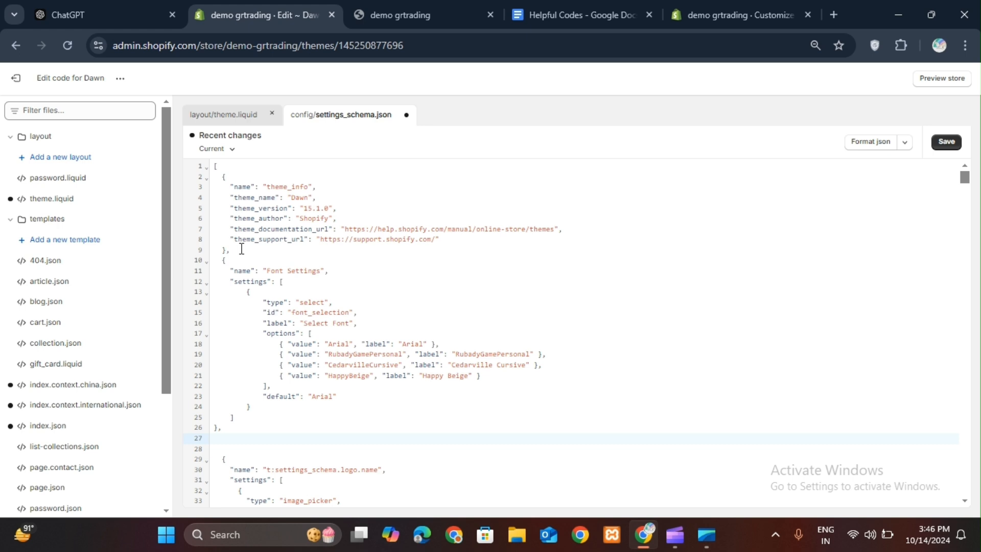
# Save config/settings_schema.json and switch to the layout/theme.liquid file.
pyautogui.click(949, 141)
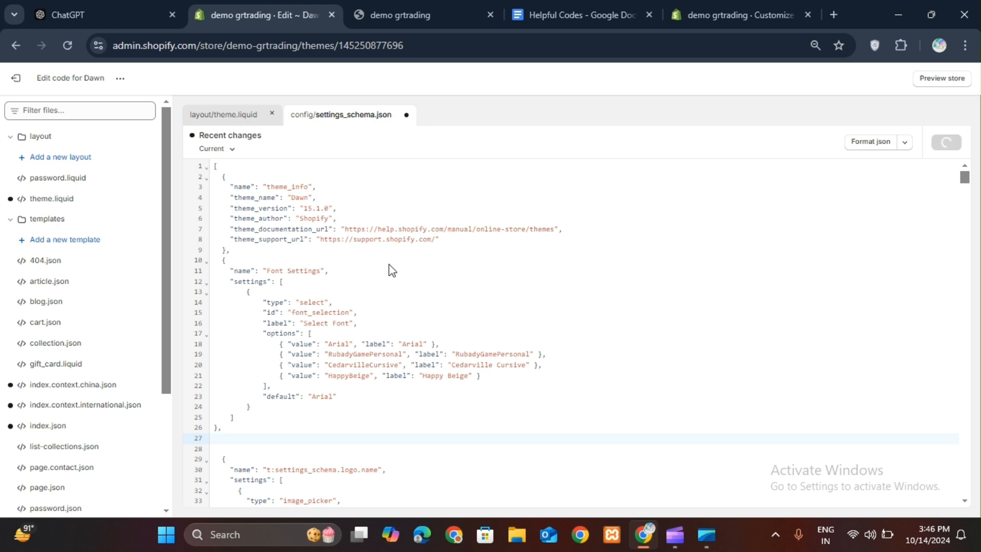
pyautogui.click(950, 142)
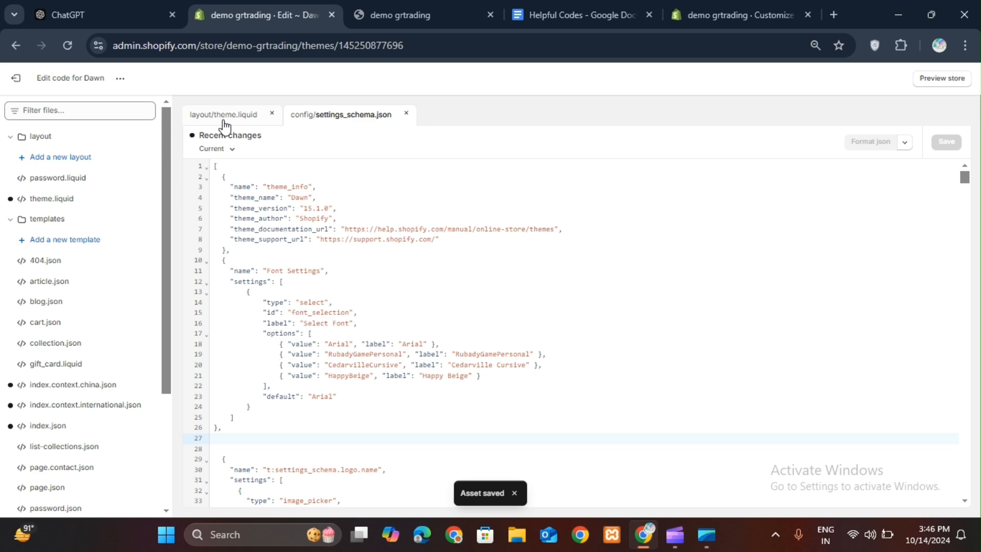
pyautogui.click(223, 115)
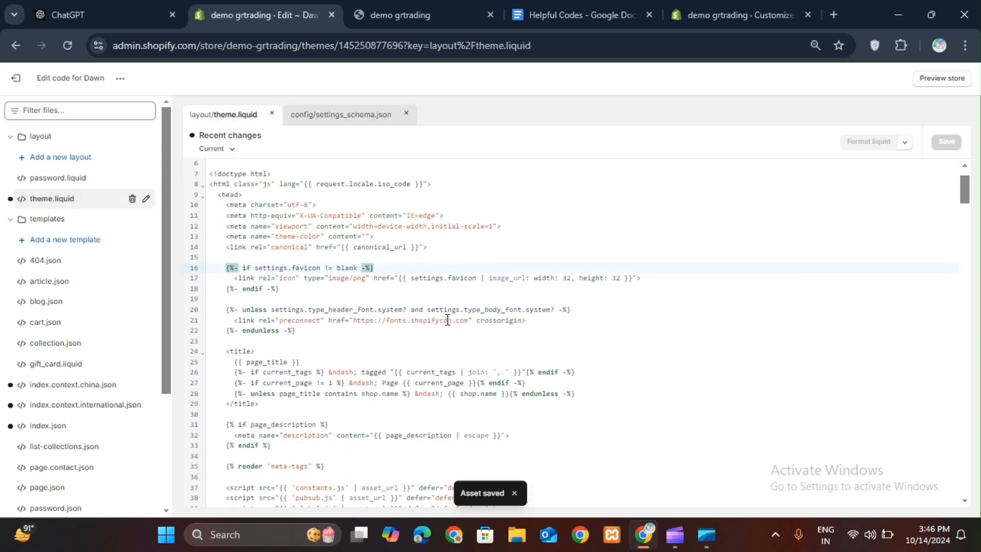
pyautogui.scroll(-3)
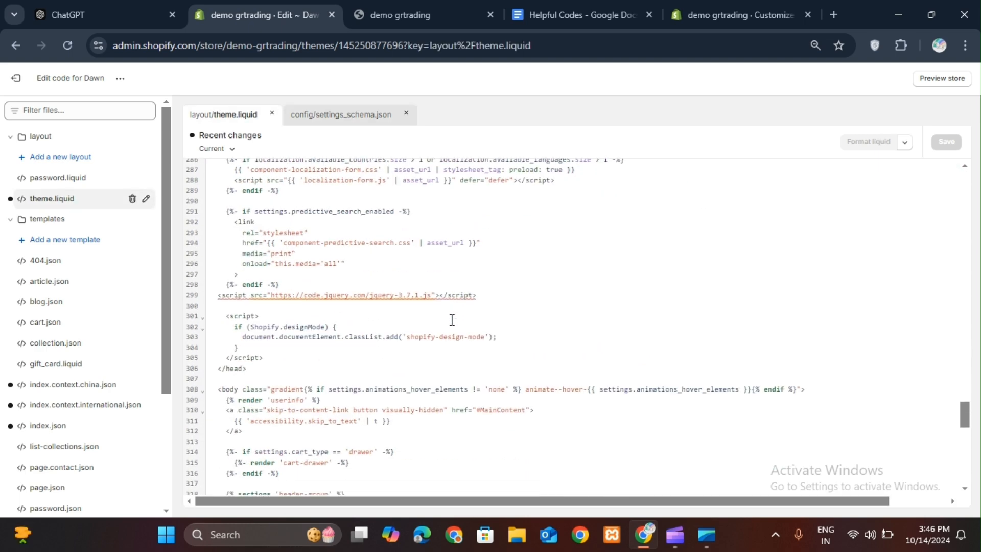
pyautogui.click(232, 369)
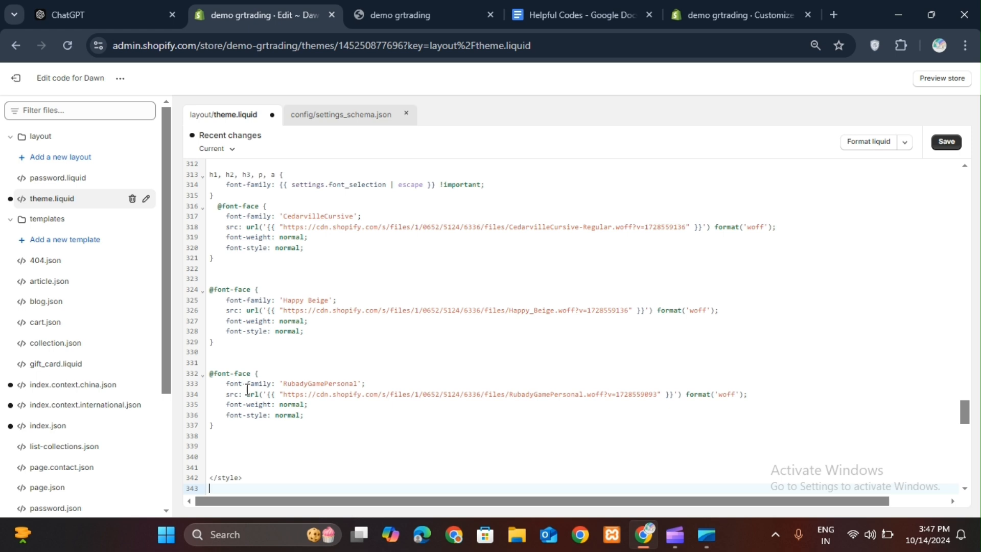
pyautogui.click(949, 142)
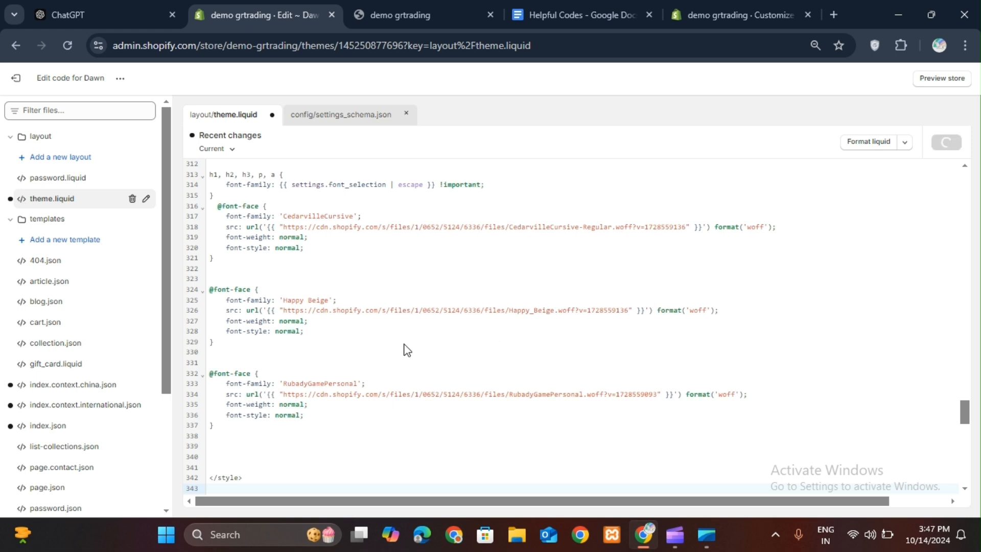
pyautogui.click(120, 78)
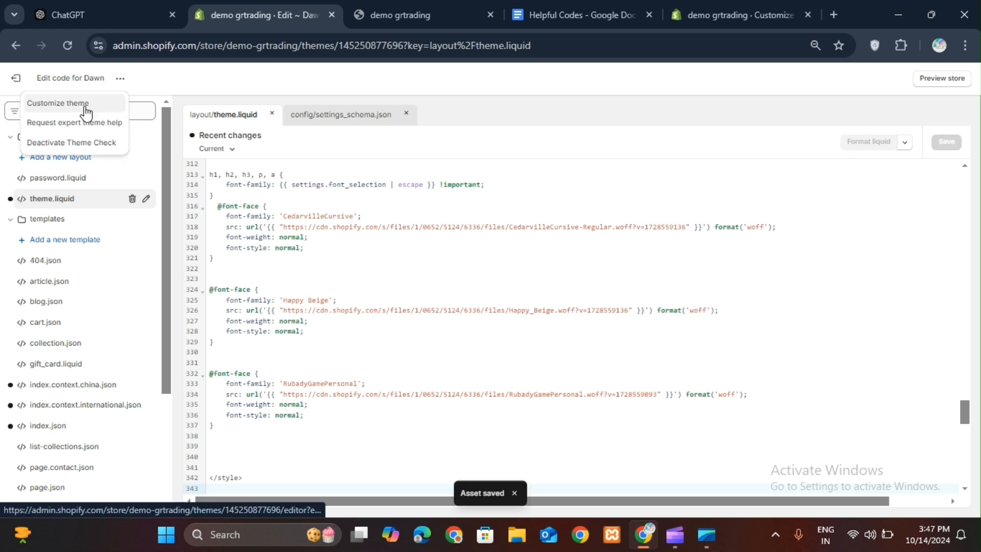
# Open the theme customizer's Theme settings and show the Font Settings font list.
pyautogui.click(58, 103)
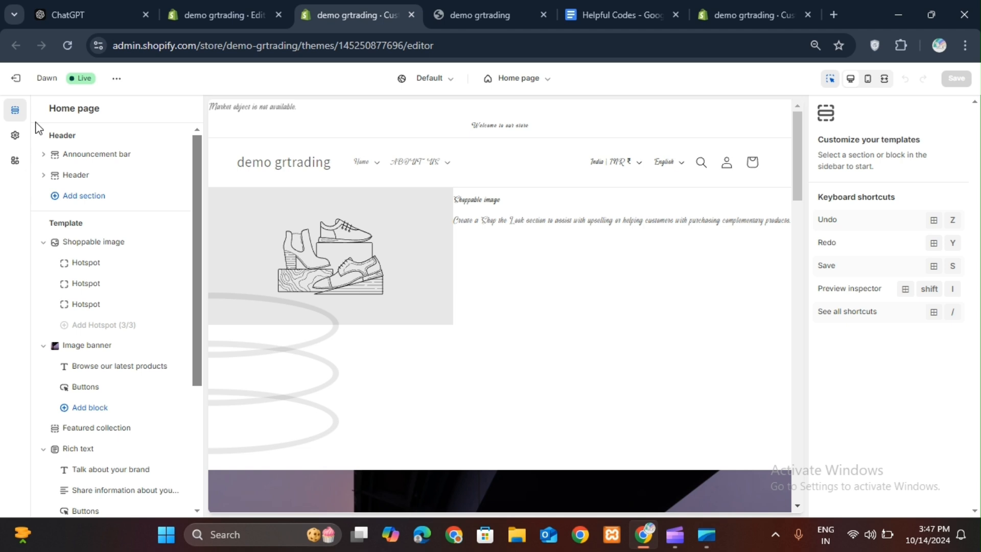
pyautogui.click(14, 135)
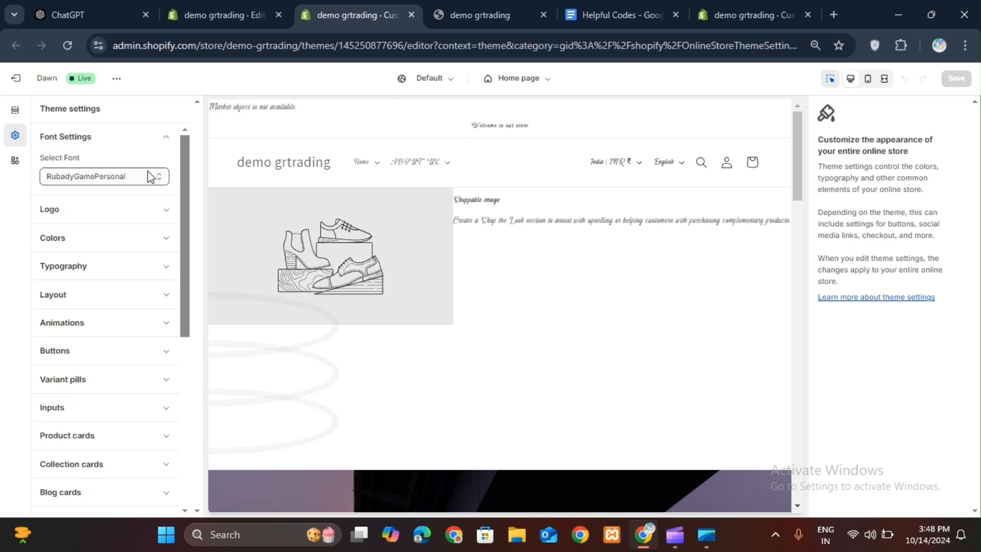
pyautogui.click(103, 176)
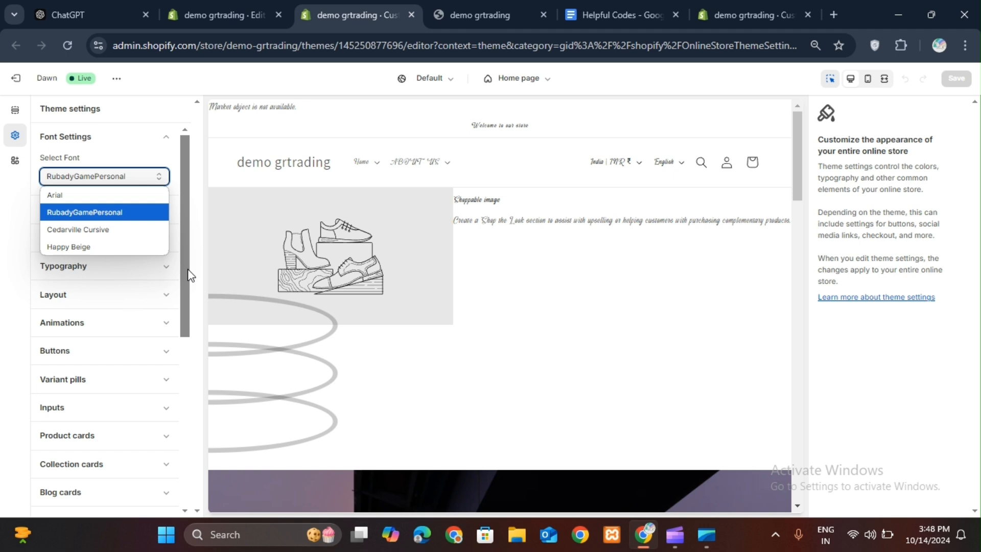
pyautogui.moveTo(141, 232)
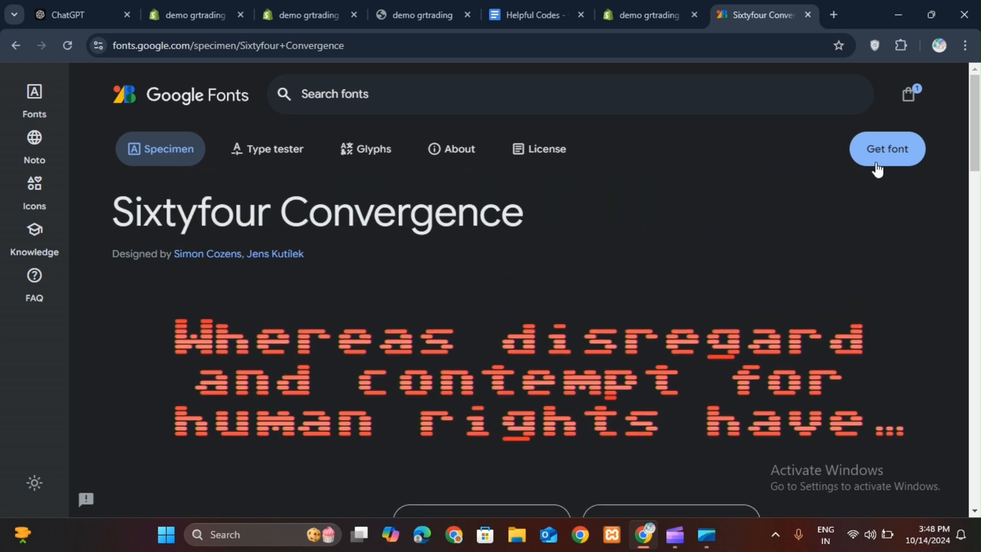
# Add Sixtyfour Convergence to the selection and download all its font files.
pyautogui.click(886, 149)
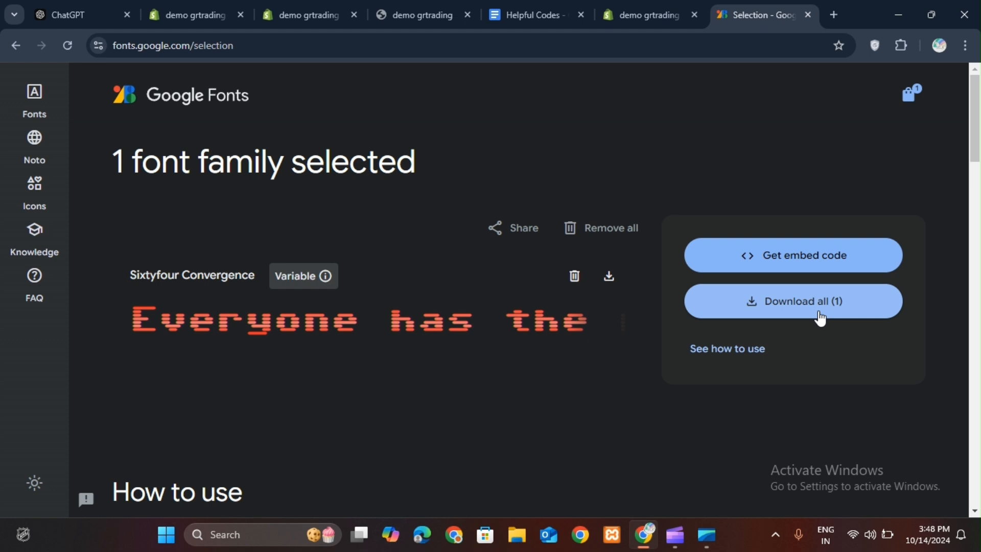
pyautogui.click(793, 301)
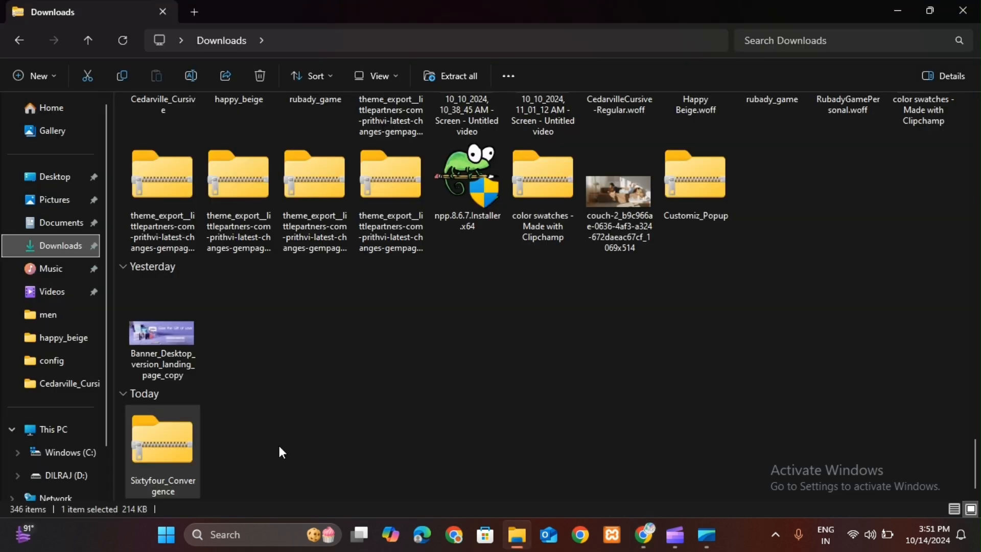
pyautogui.moveTo(242, 462)
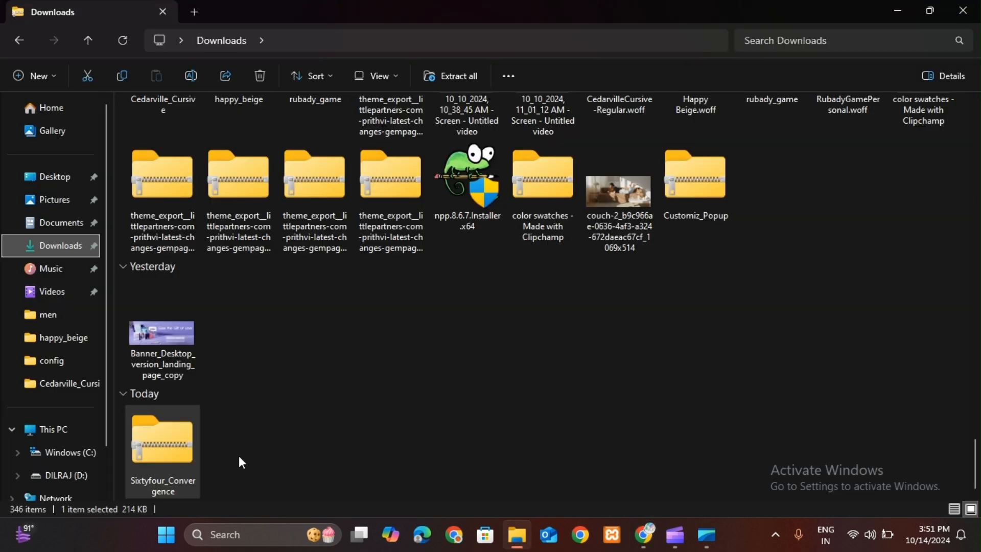
# Open the Sixtyfour_Convergence zip and view its TrueType font file's properties.
pyautogui.click(168, 452)
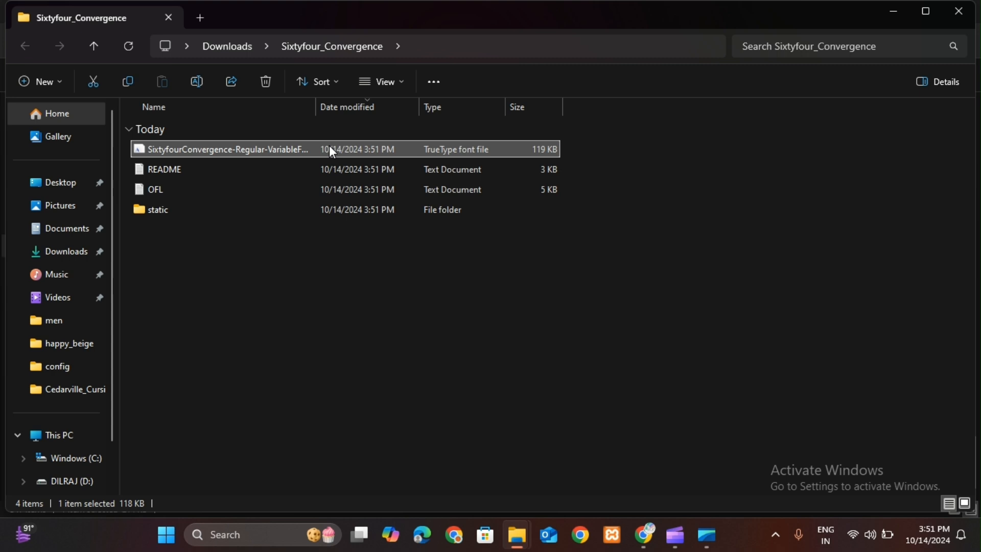
pyautogui.rightClick(226, 149)
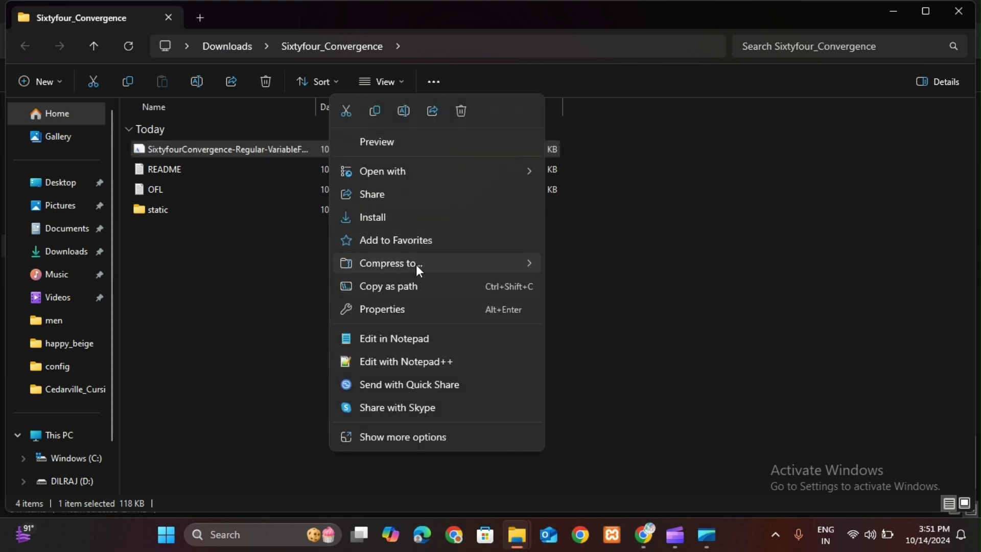
pyautogui.click(403, 437)
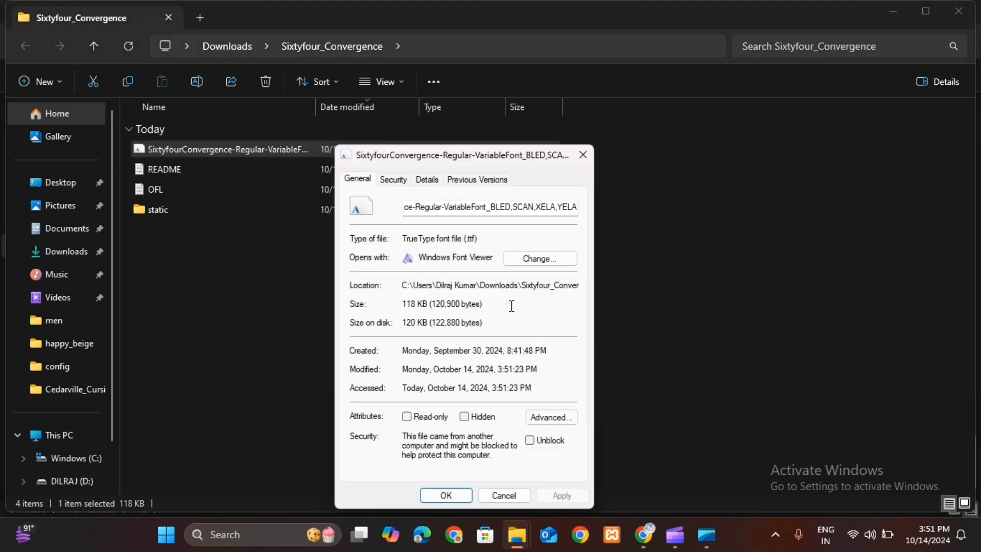
pyautogui.click(488, 207)
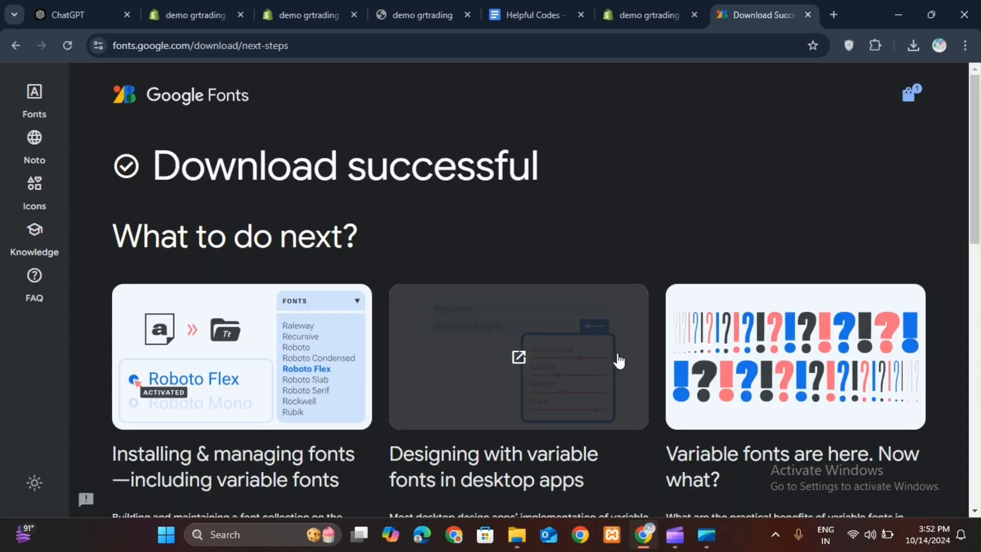
# Convert the Sixtyfour Convergence .ttf to WOFF on CloudConvert and download it.
pyautogui.click(832, 15)
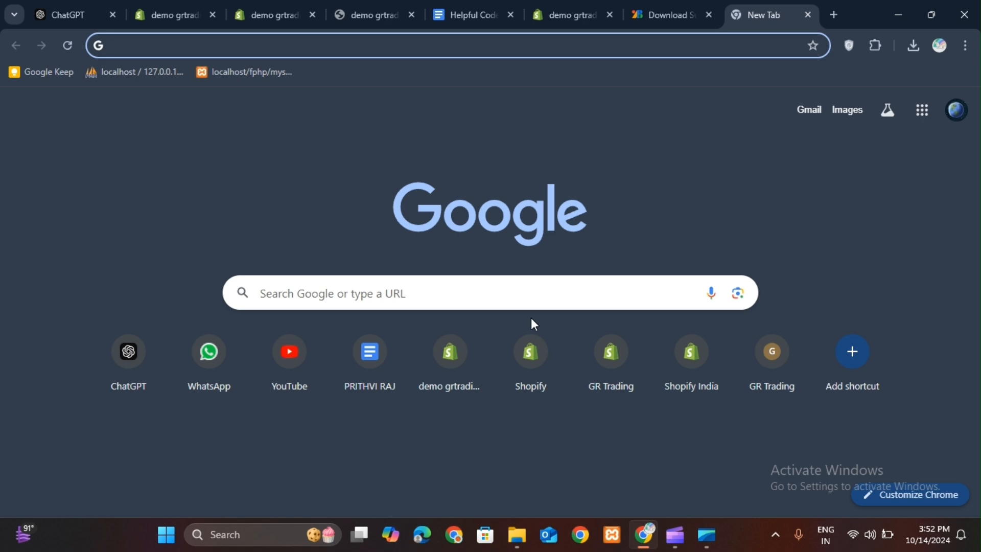
pyautogui.write('cloudconvert.com/ttf-to-woff')
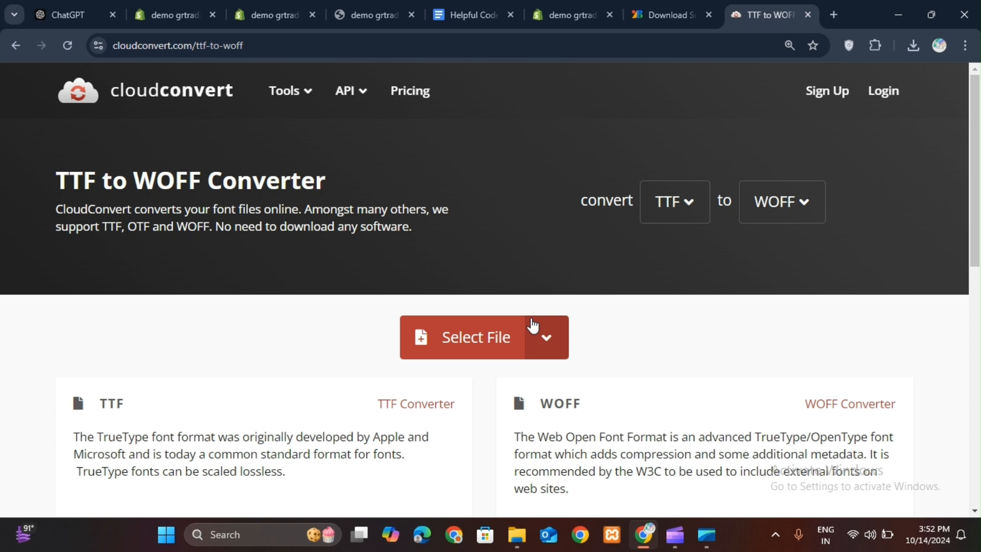
pyautogui.moveTo(412, 181)
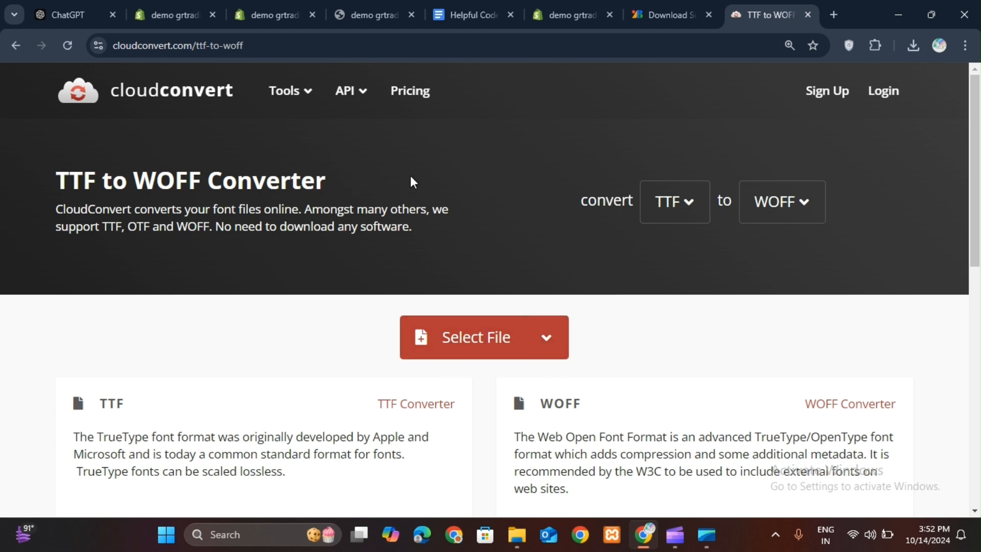
pyautogui.moveTo(787, 237)
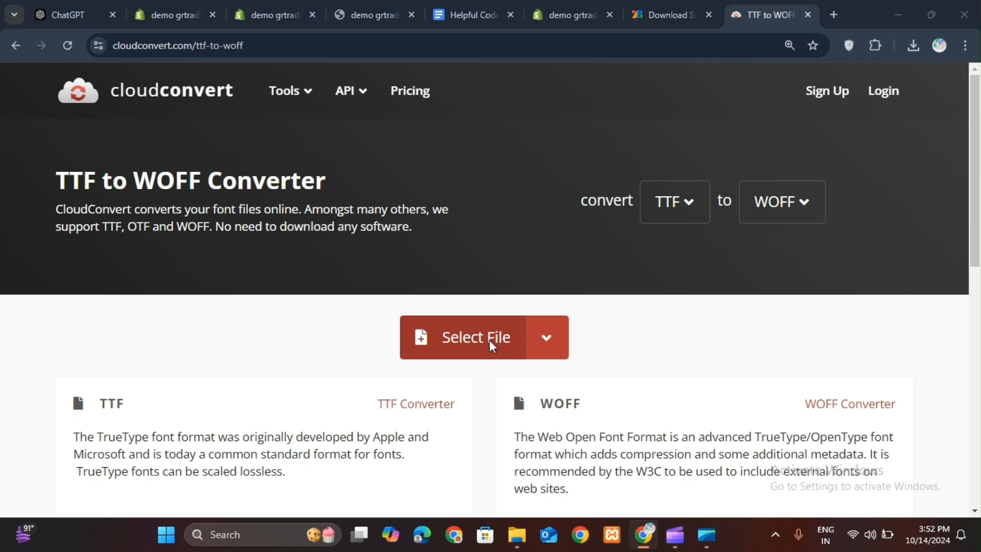
pyautogui.click(476, 337)
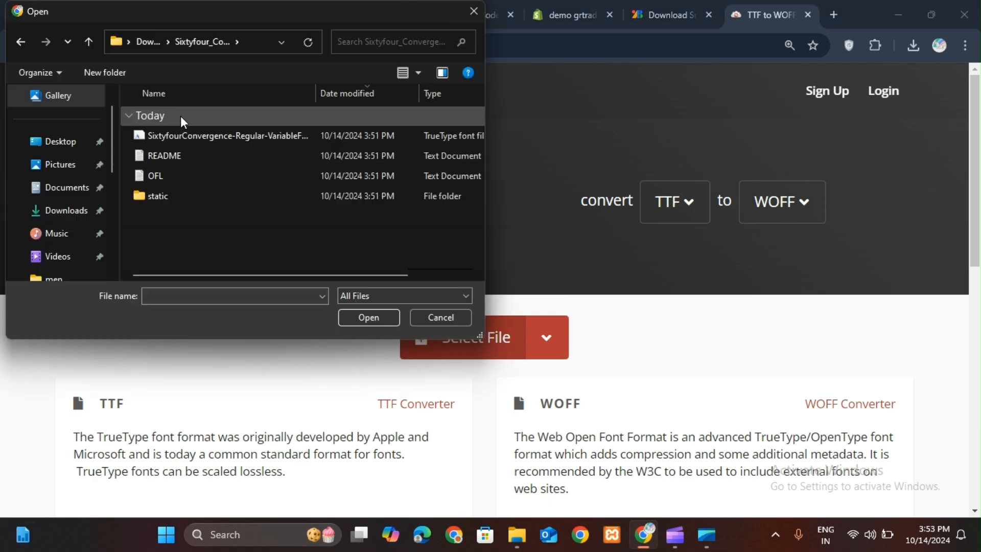
pyautogui.click(440, 317)
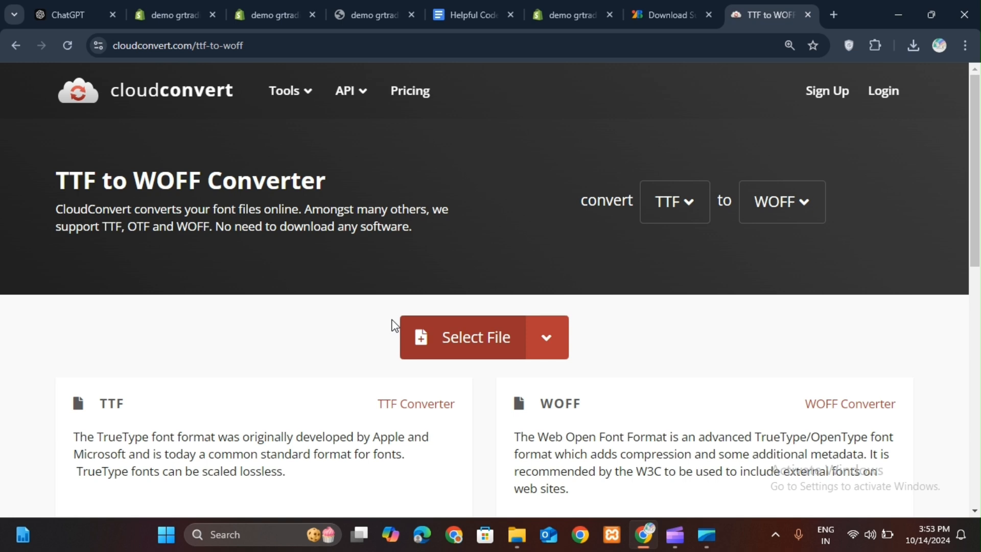
pyautogui.click(475, 338)
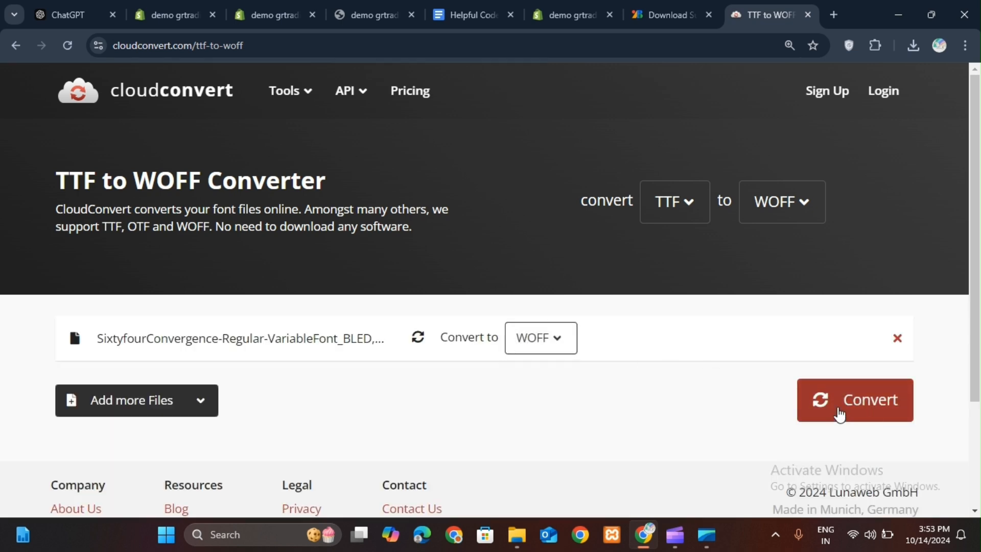
pyautogui.click(855, 400)
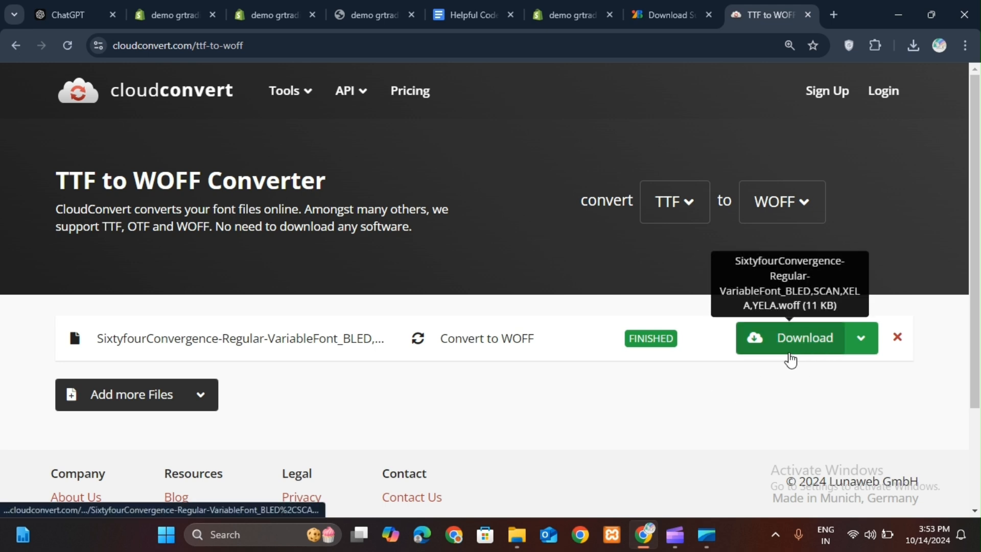
pyautogui.click(805, 338)
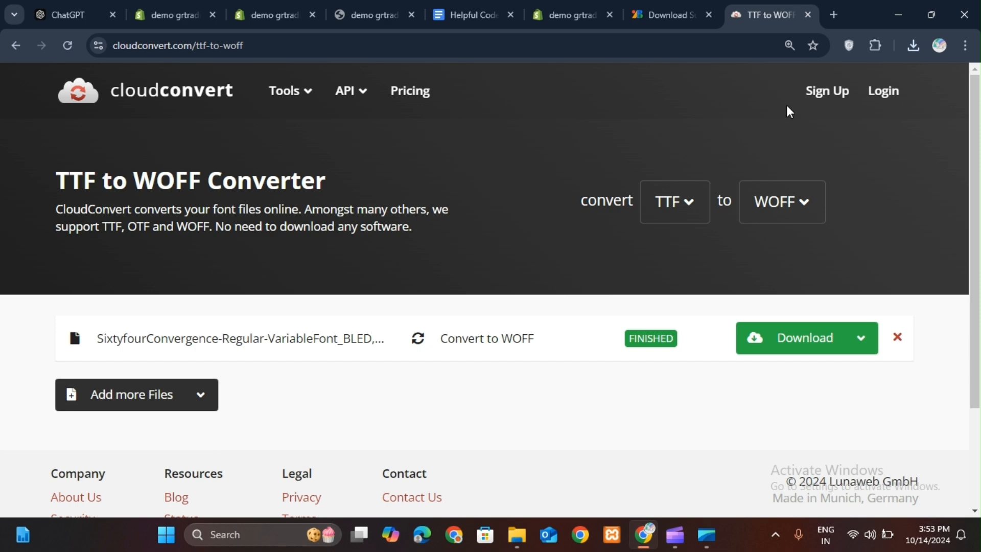
# Upload the Sixtyfour Convergence .woff from Downloads to the store's Content > Files.
pyautogui.click(173, 15)
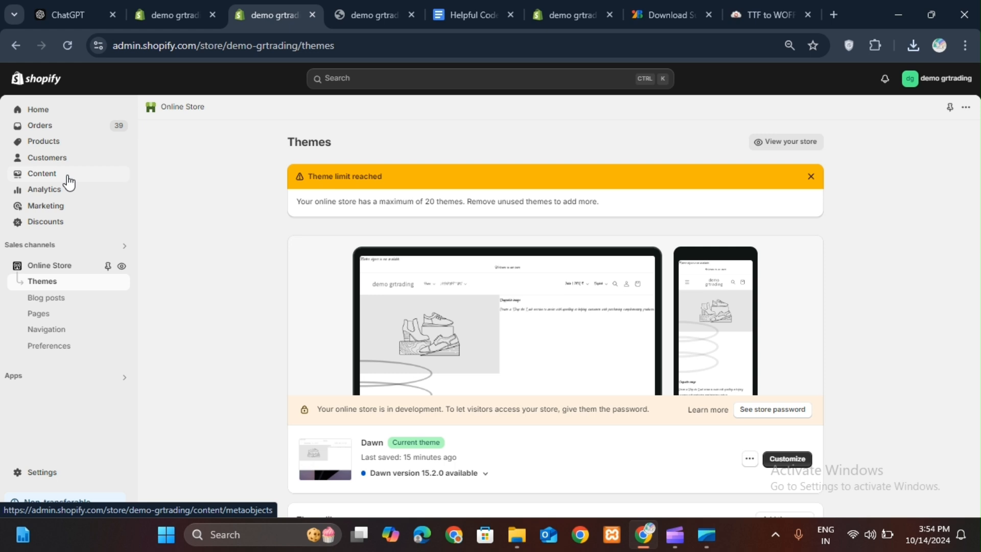
pyautogui.click(41, 173)
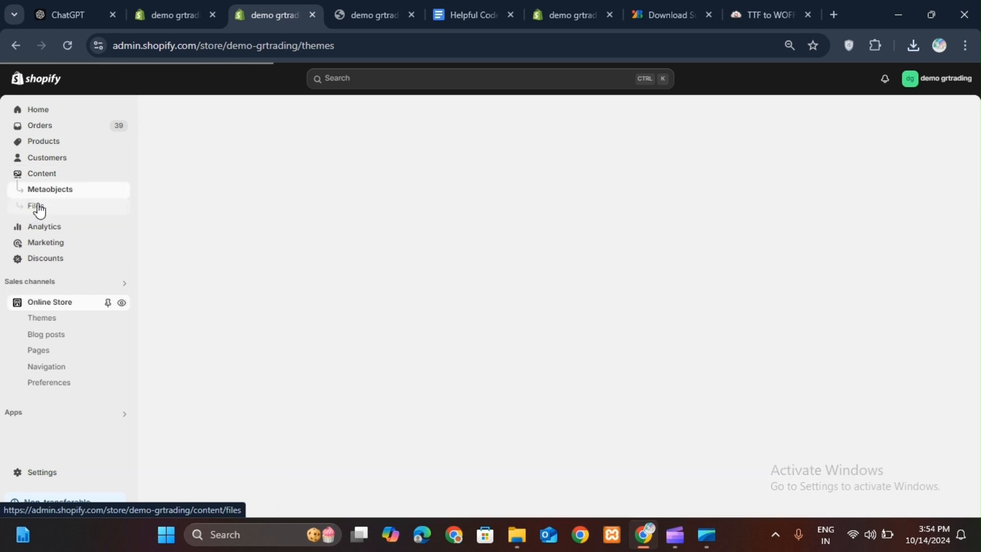
pyautogui.click(32, 207)
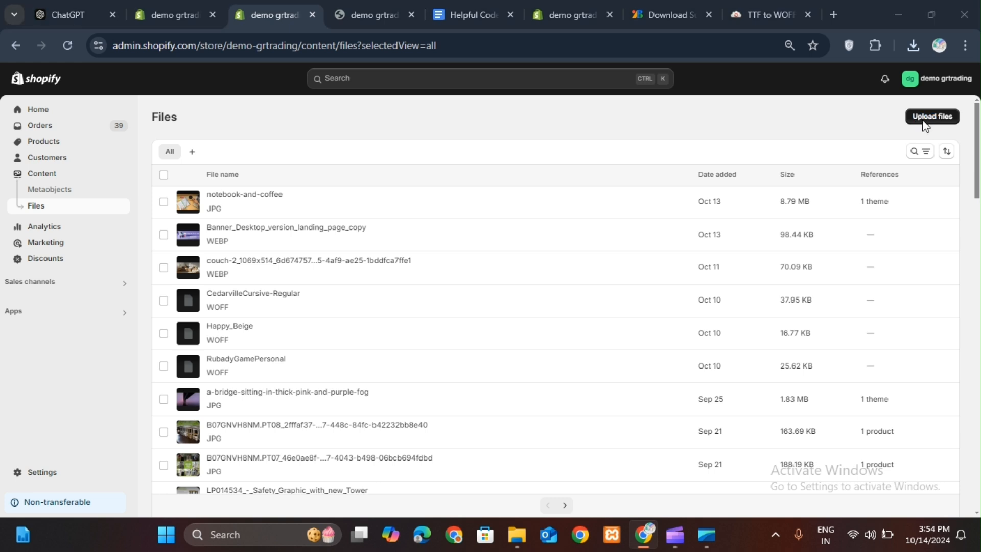
pyautogui.click(932, 116)
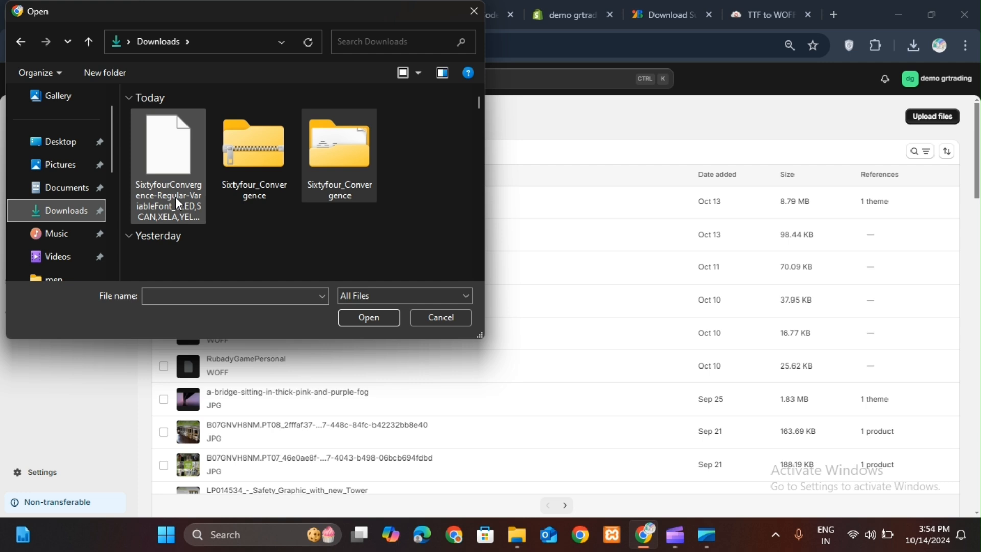
pyautogui.click(369, 317)
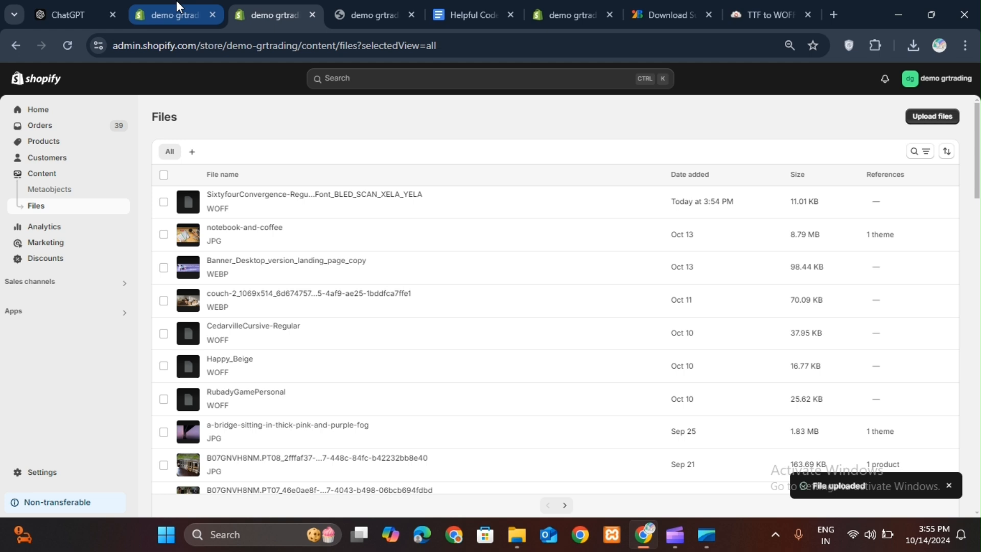
pyautogui.click(176, 15)
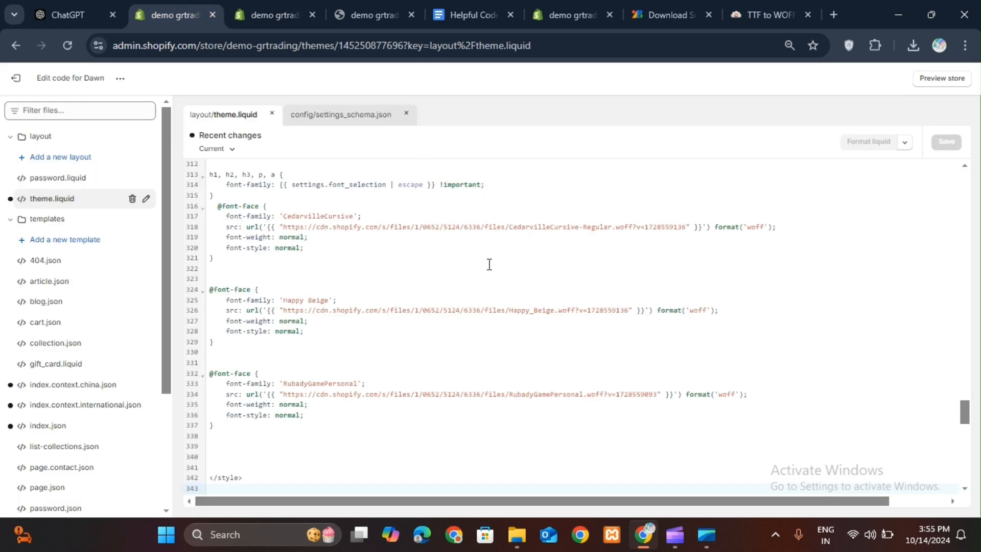
pyautogui.click(271, 15)
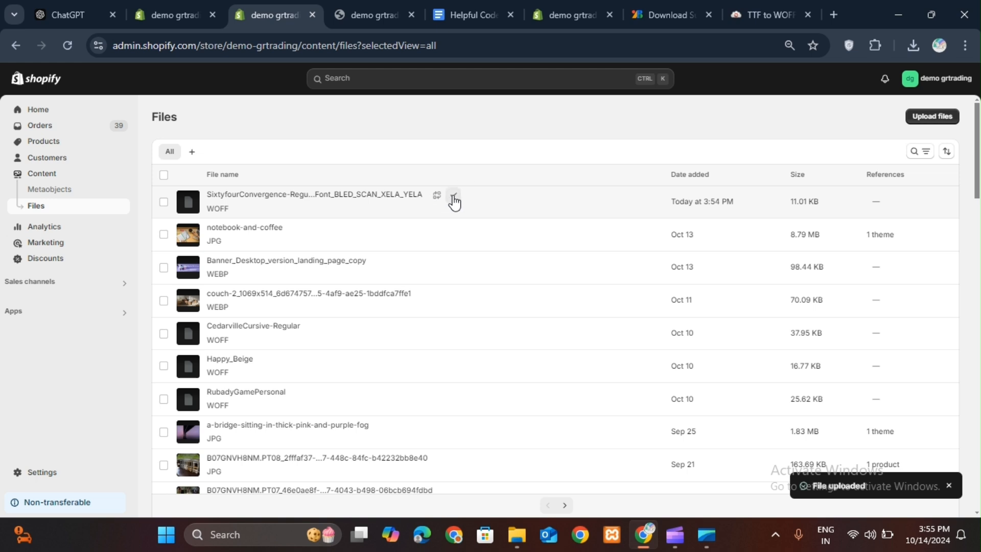
pyautogui.click(175, 16)
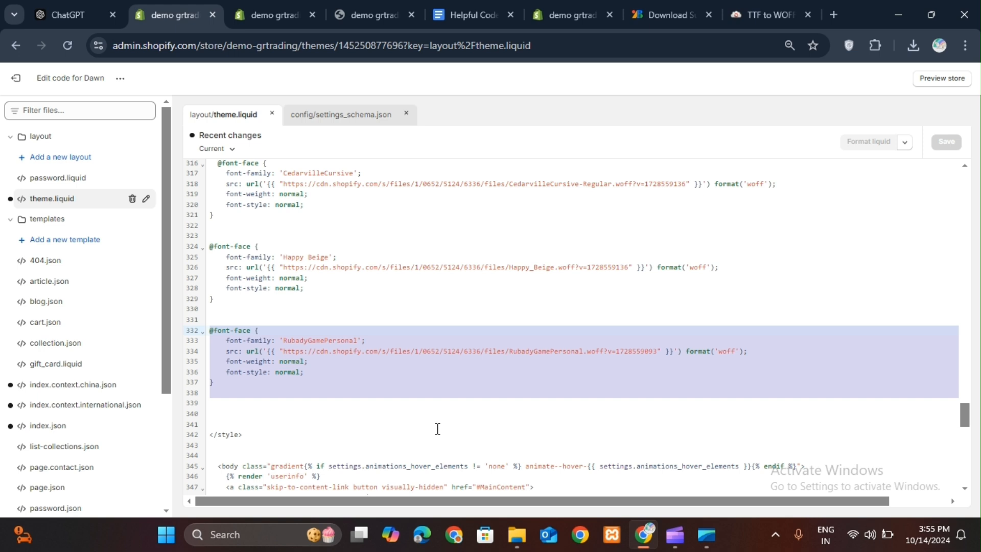
pyautogui.moveTo(964, 45)
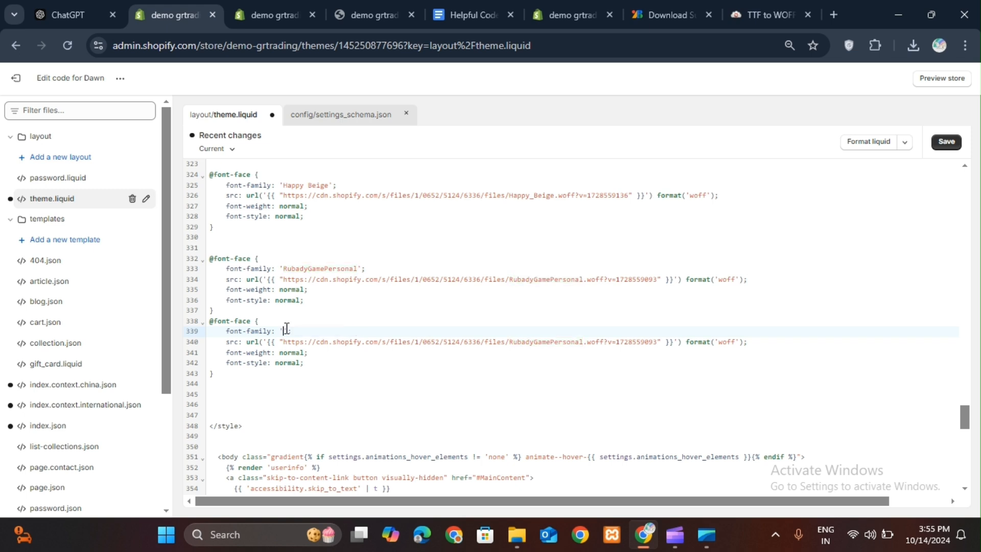
pyautogui.write('de tr')
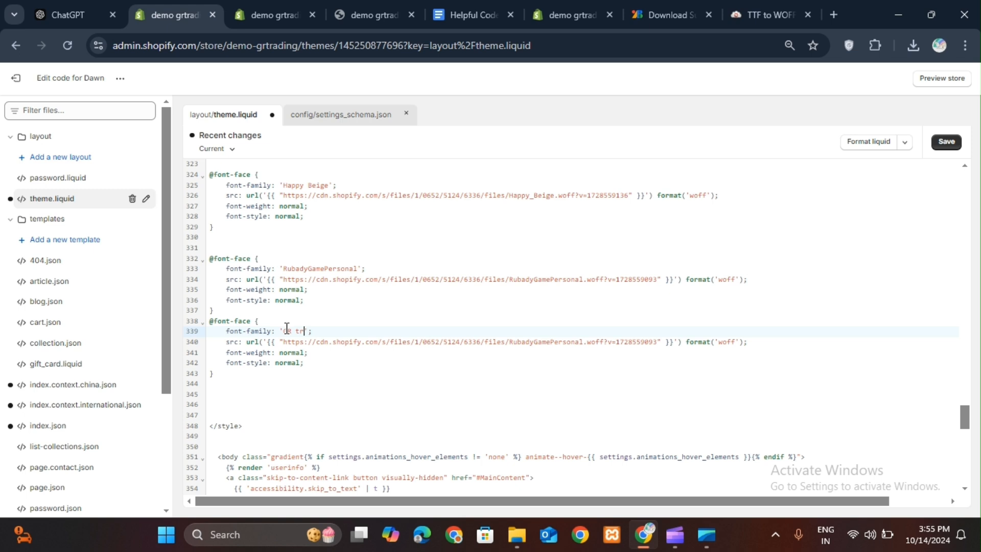
pyautogui.write('GR trading')
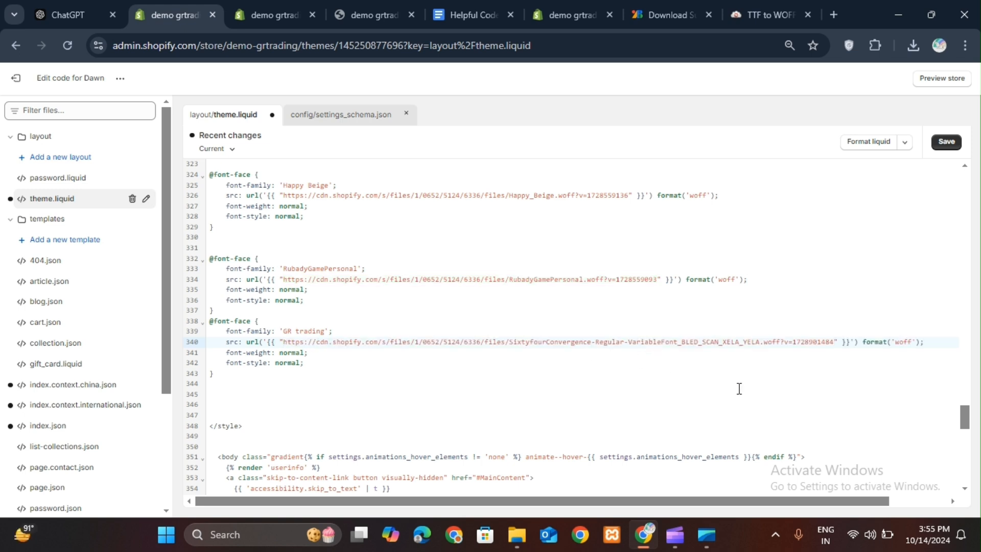
pyautogui.click(831, 342)
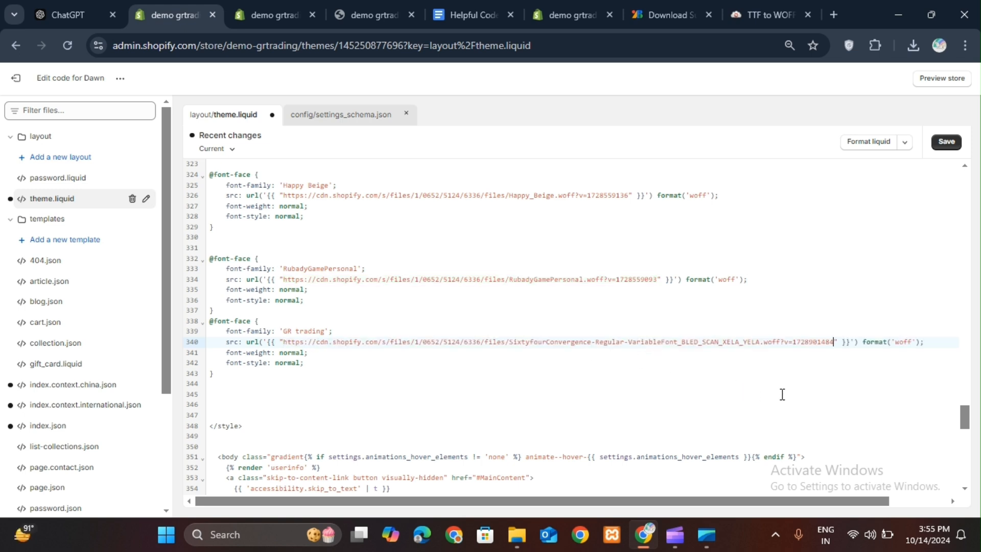
pyautogui.click(949, 141)
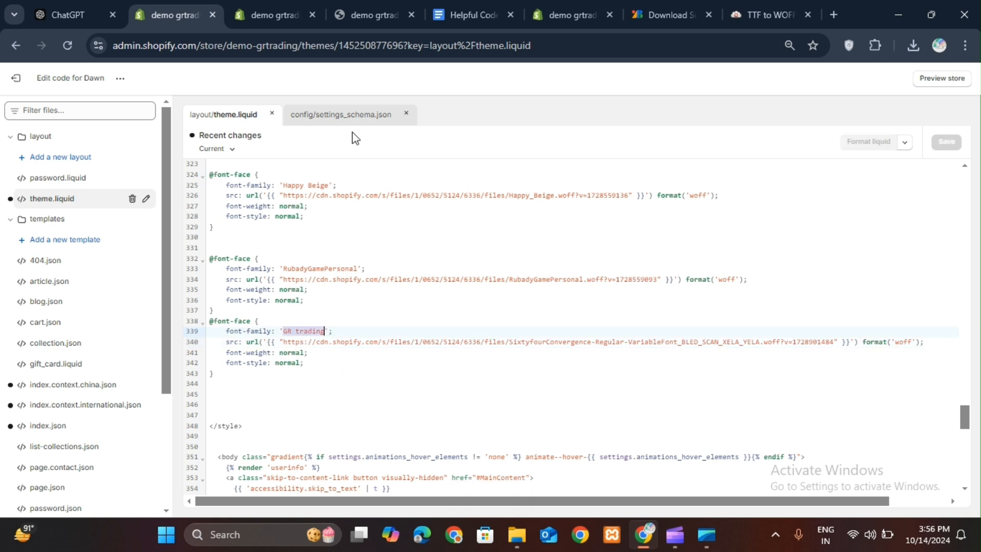
# Add a 'GR trading' font option, copied from Happy Beige, to settings_schema.json.
pyautogui.click(349, 114)
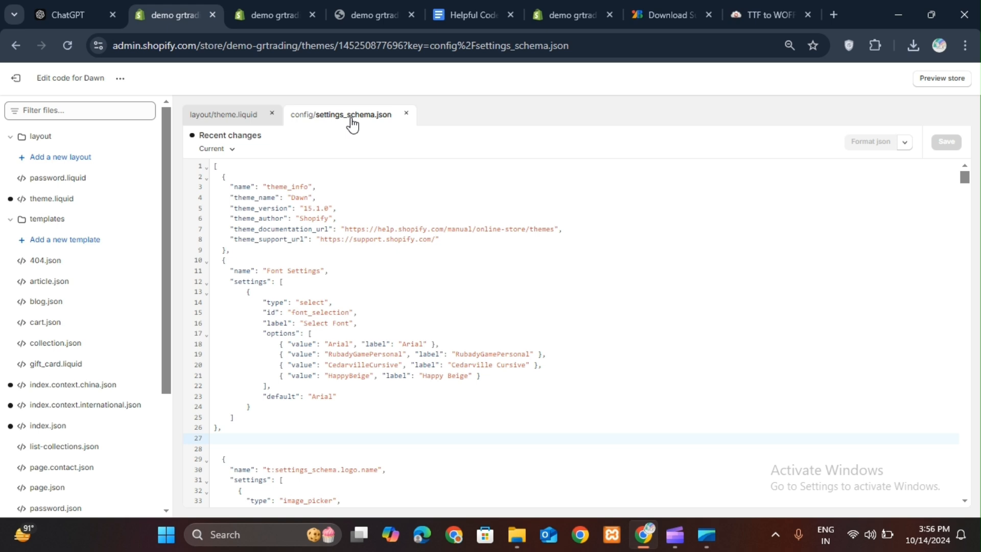
pyautogui.moveTo(277, 349)
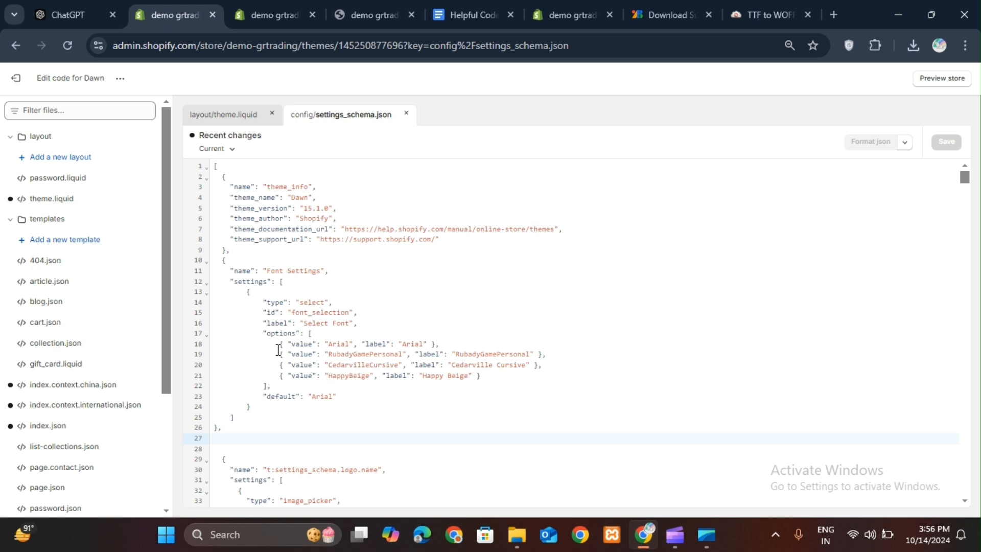
pyautogui.moveTo(278, 343); pyautogui.dragTo(437, 376)
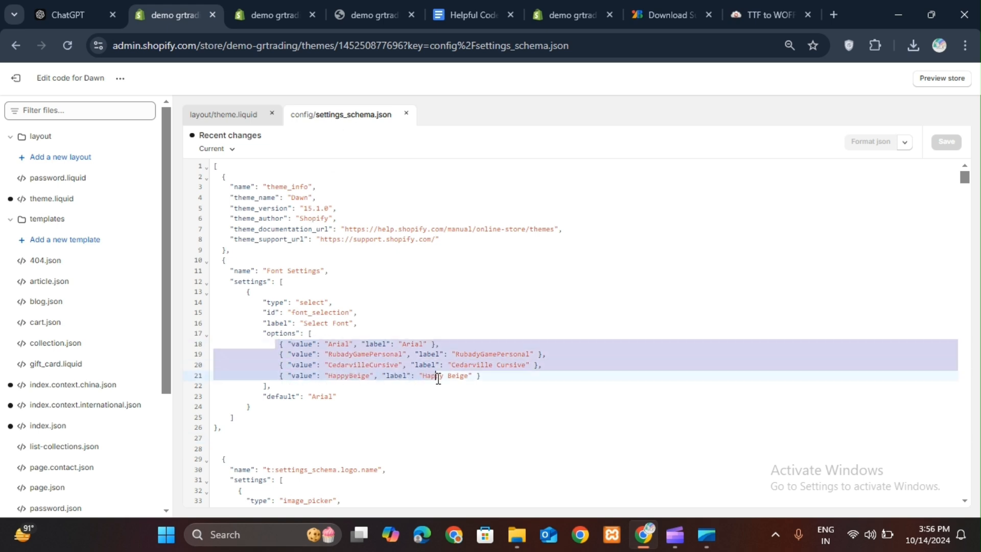
pyautogui.click(291, 375)
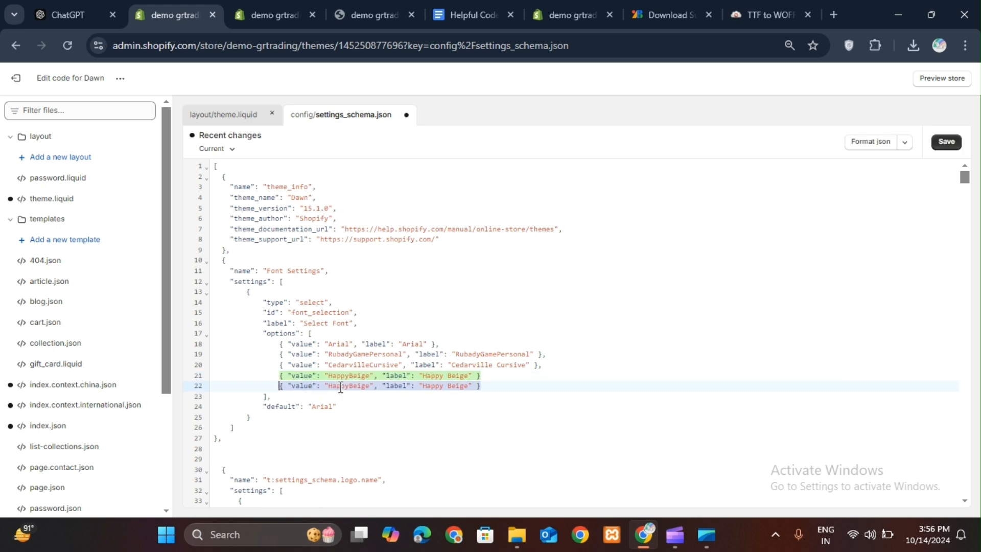
pyautogui.write('GRtrading')
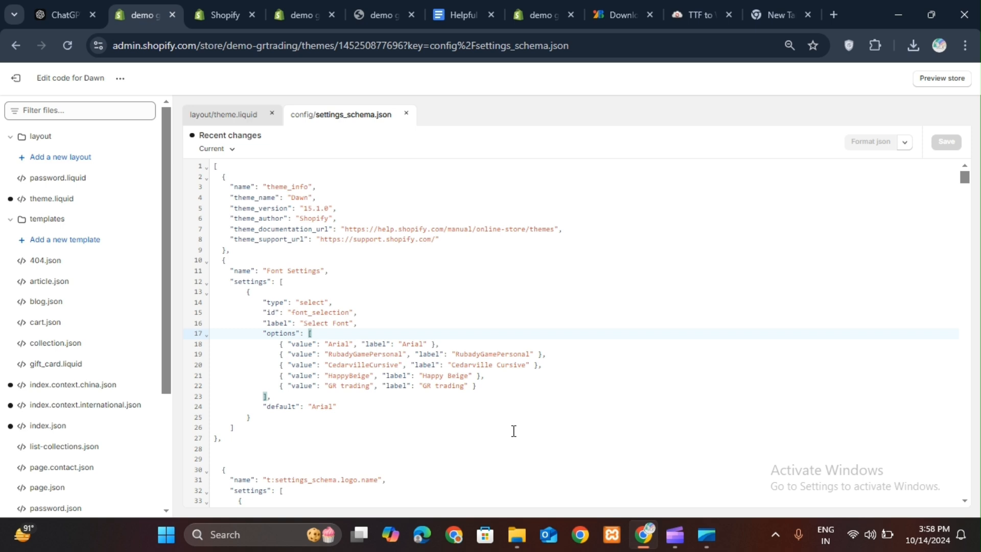
pyautogui.click(219, 14)
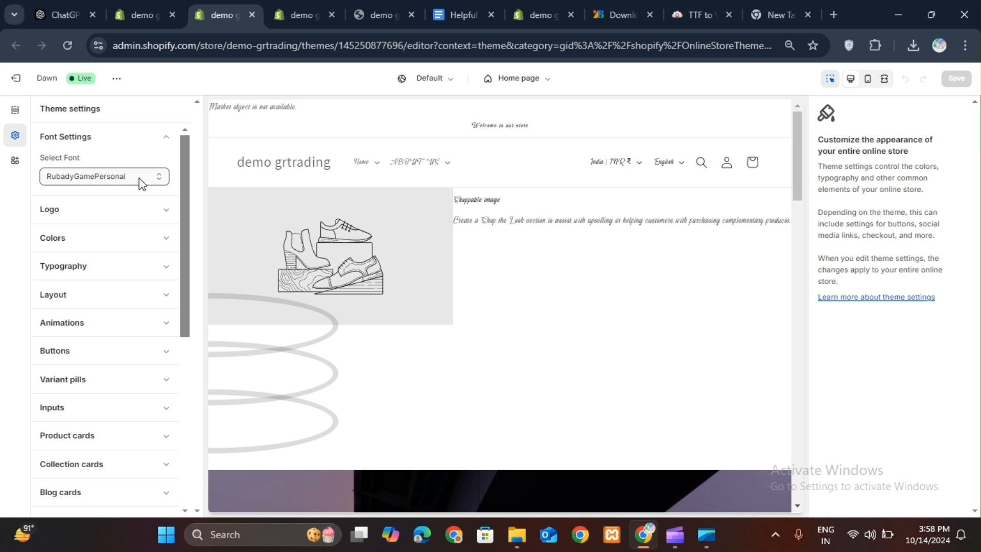
# Choose GR trading from the Select Font list in Font Settings.
pyautogui.click(102, 176)
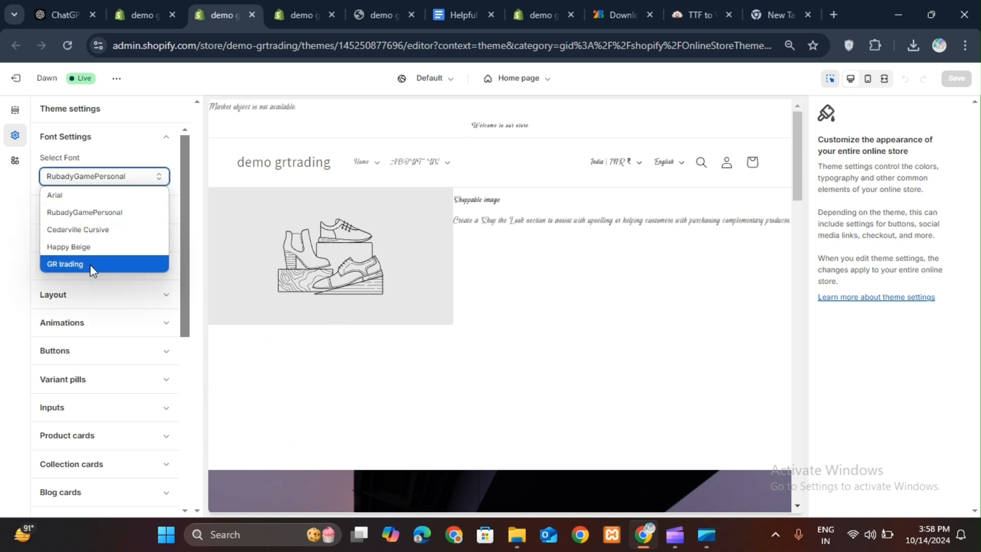
pyautogui.click(64, 264)
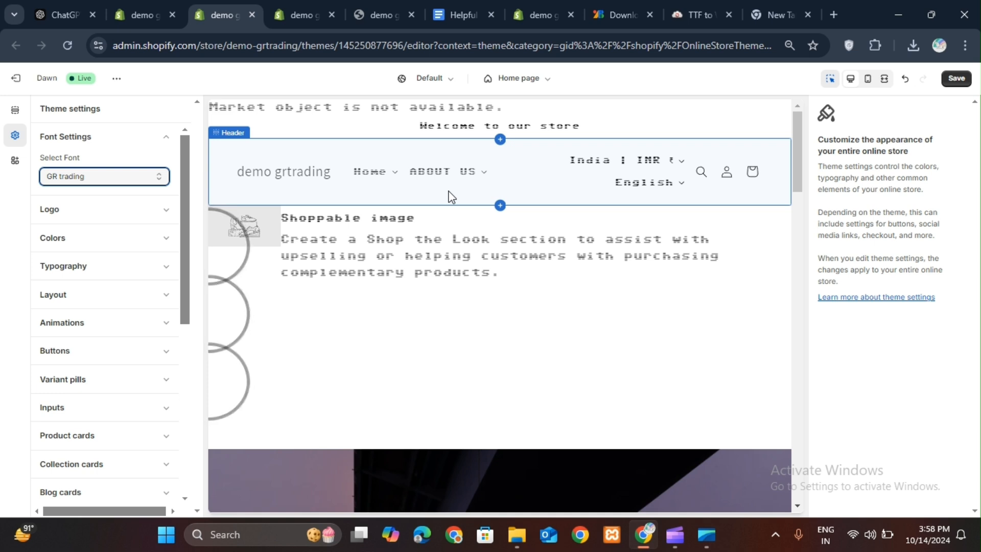
pyautogui.moveTo(647, 322)
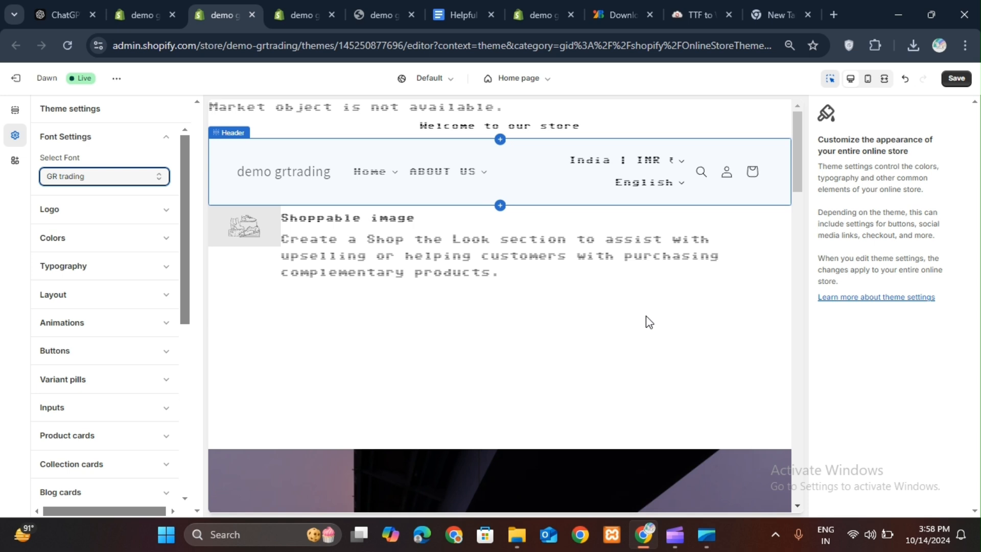